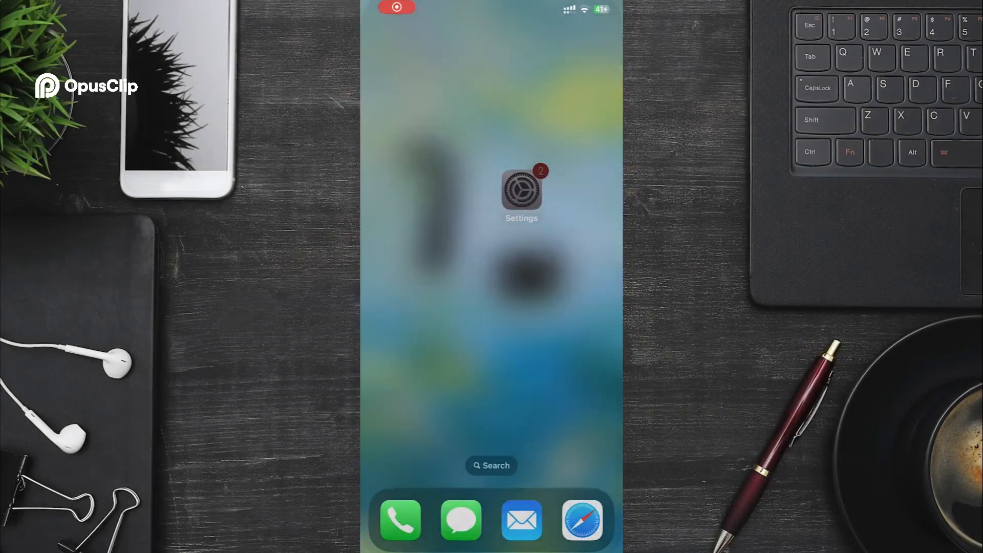
Forget the LACO Guest network from the Wi-Fi list so the iPhone stops joining it
left_click(521, 191)
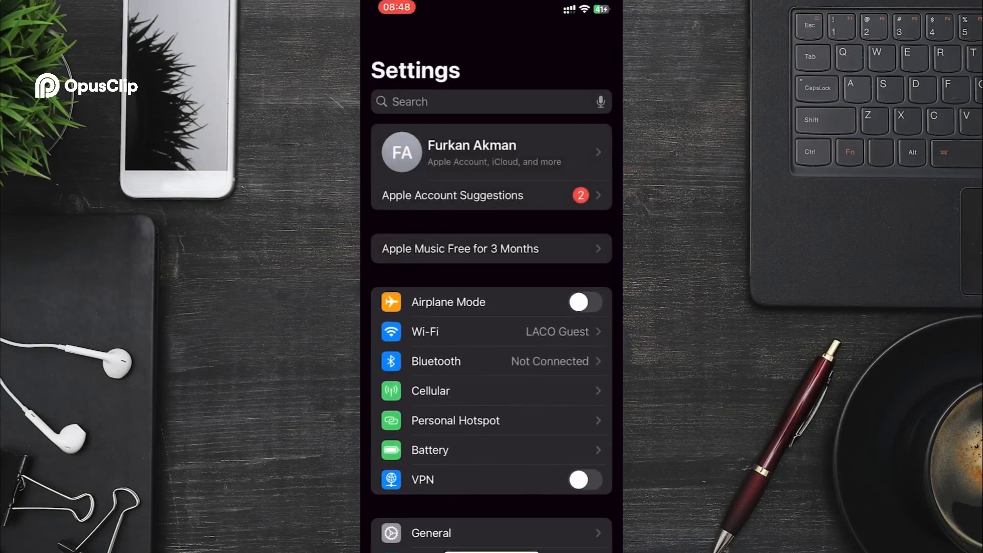
left_click(491, 331)
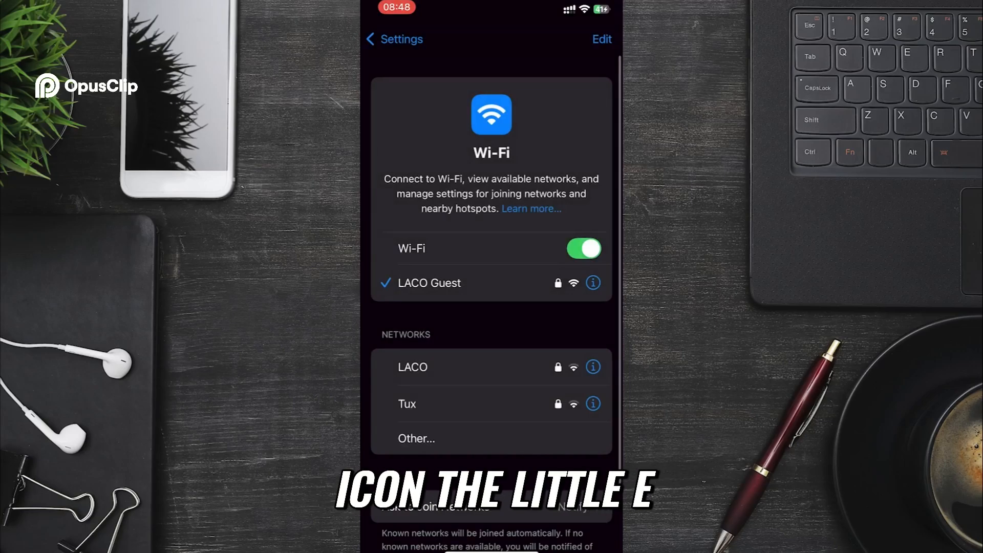
left_click(591, 282)
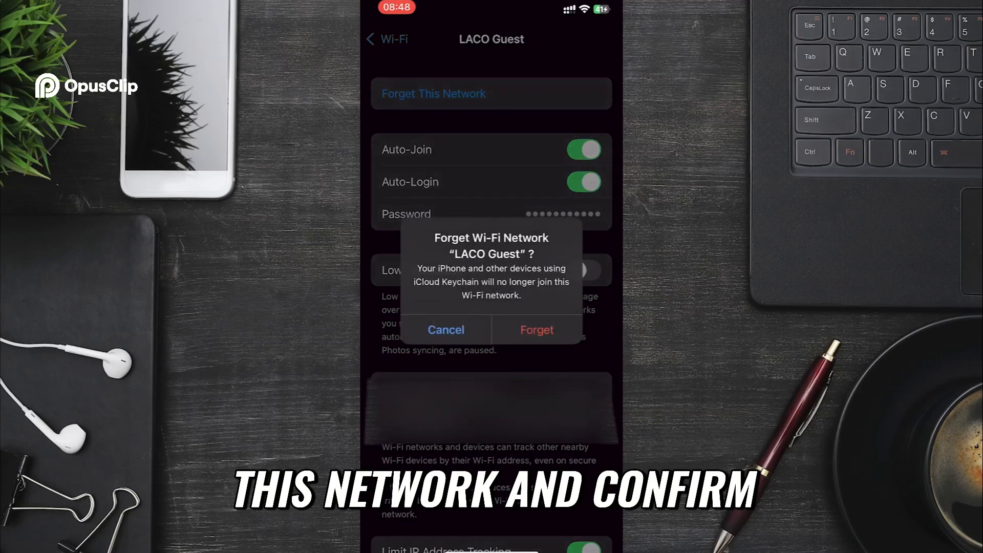
left_click(536, 330)
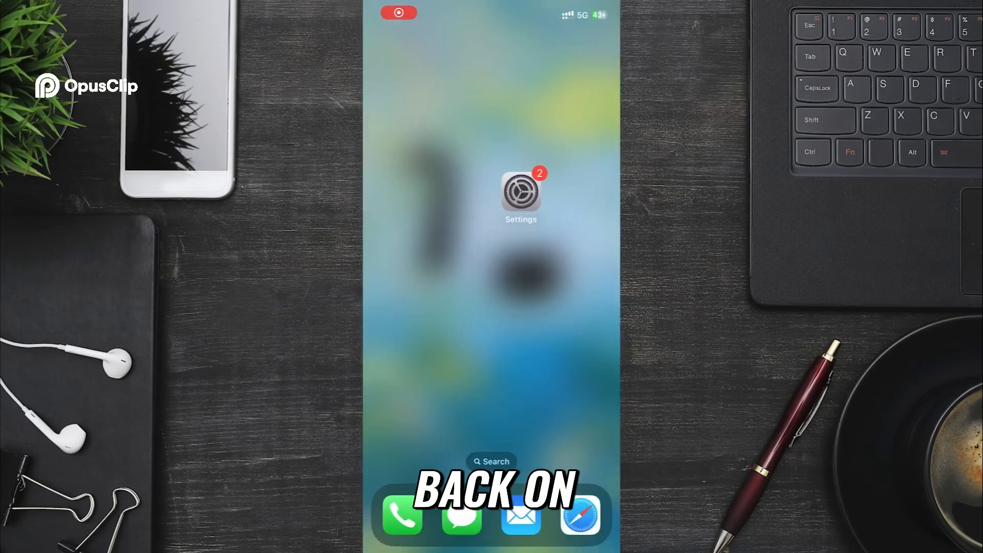
Confirm Wi-Fi now reads Not Connected in Settings, then return to the home screen
left_click(520, 195)
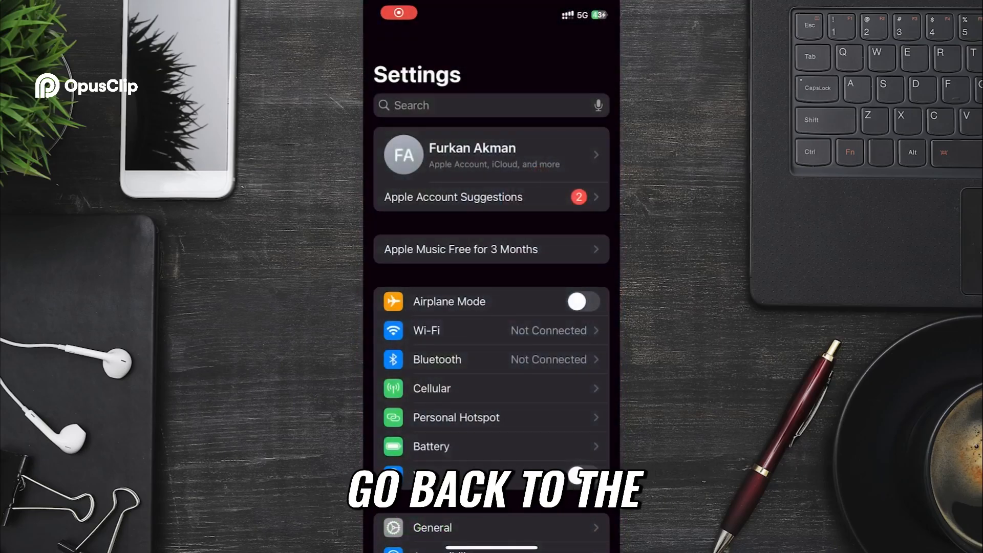
left_click(426, 331)
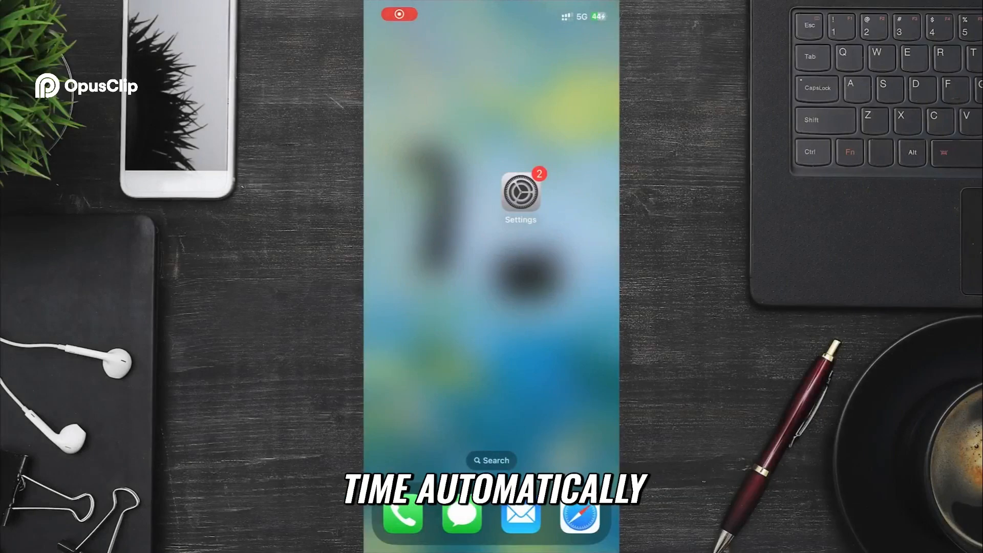
Toggle Set Automatically off and back on in General > Date & Time
left_click(520, 193)
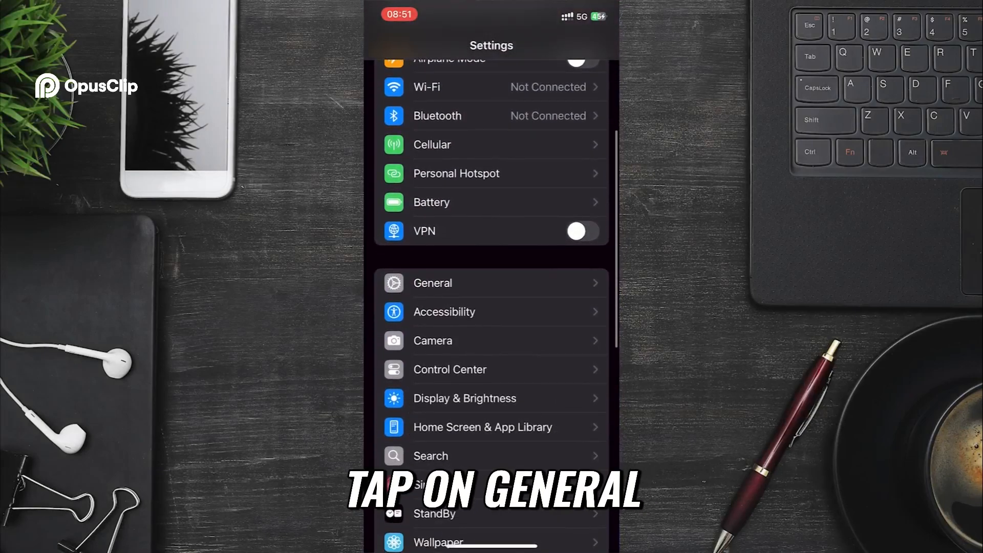
left_click(432, 282)
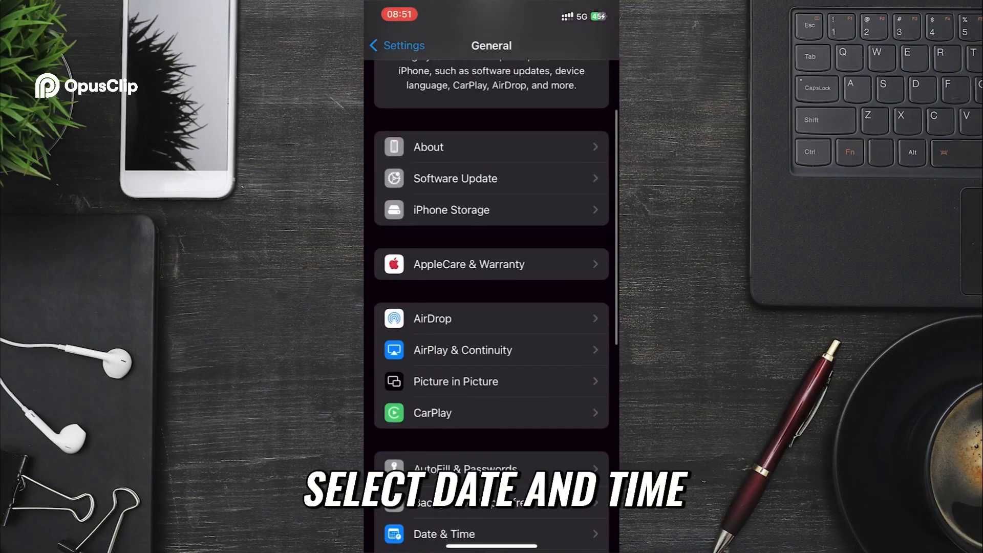
left_click(443, 533)
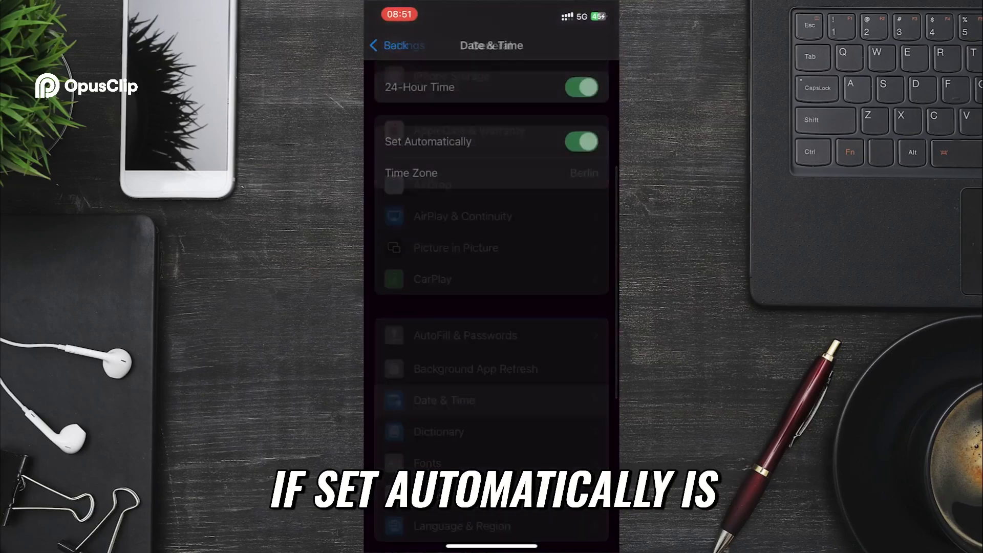
left_click(581, 141)
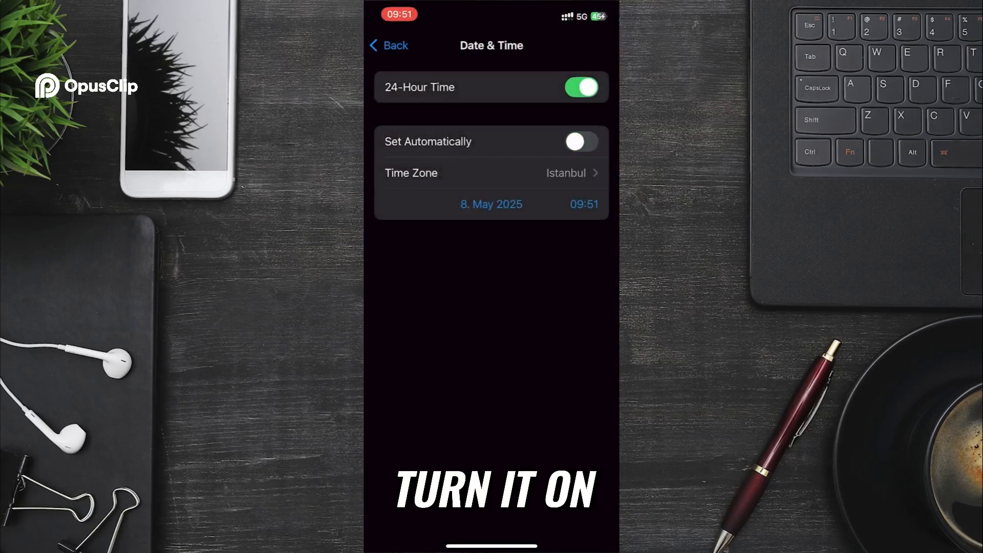
left_click(580, 141)
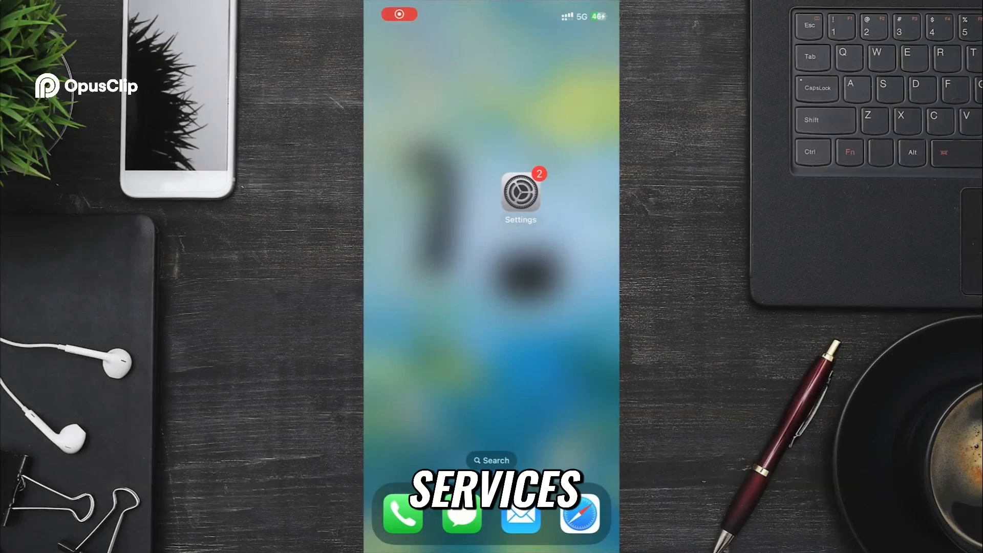
Switch Networking & Wireless off and on under Privacy & Security's Location System Services
left_click(520, 194)
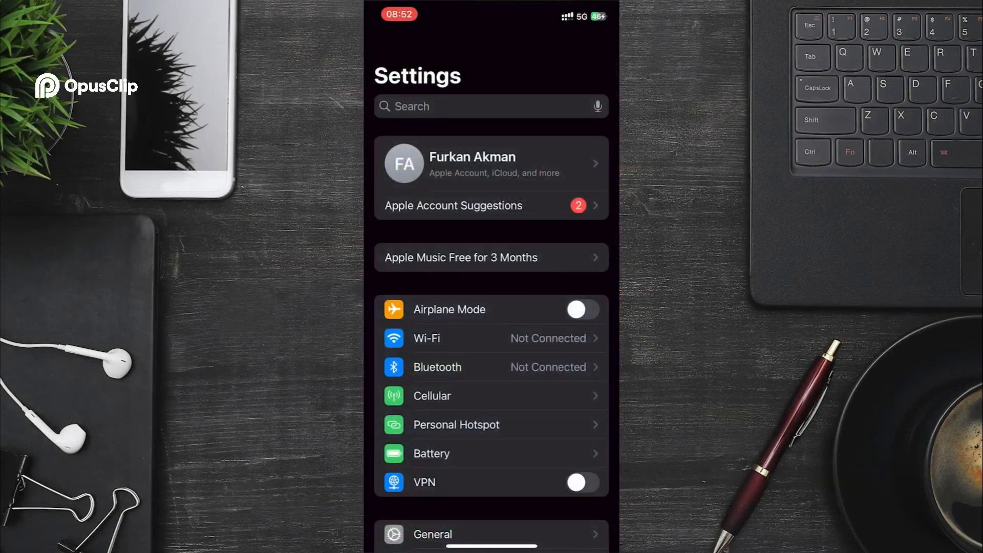
scroll("down", 3)
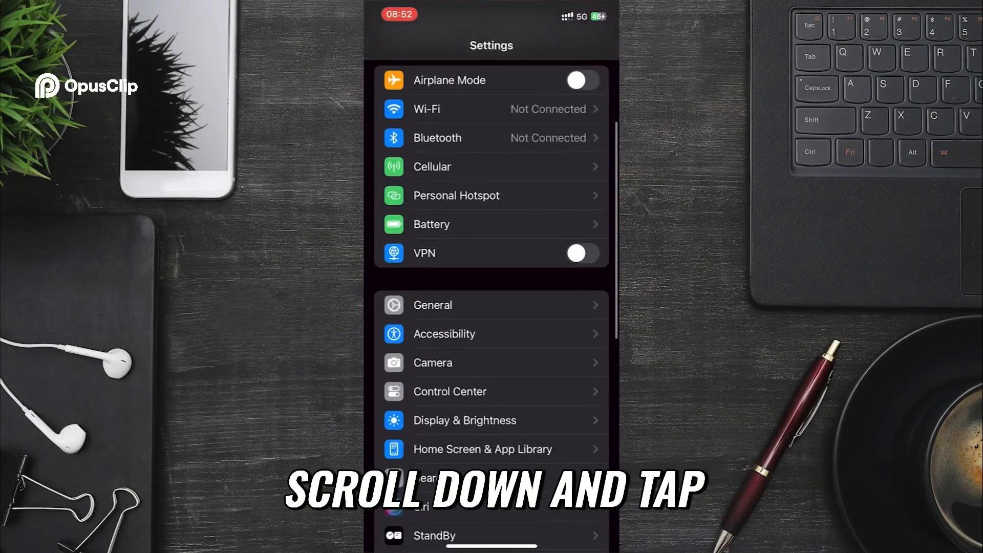
scroll("down", 3)
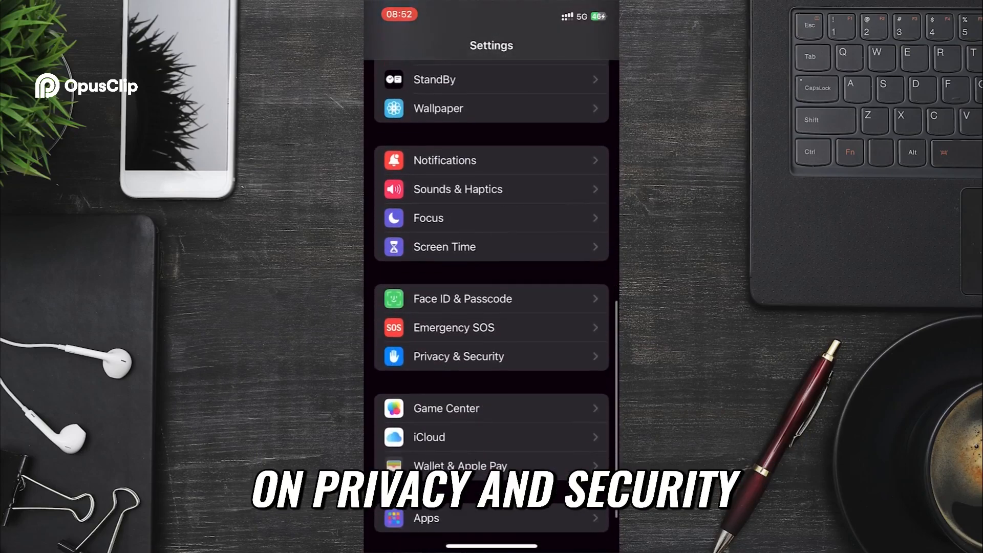
left_click(459, 356)
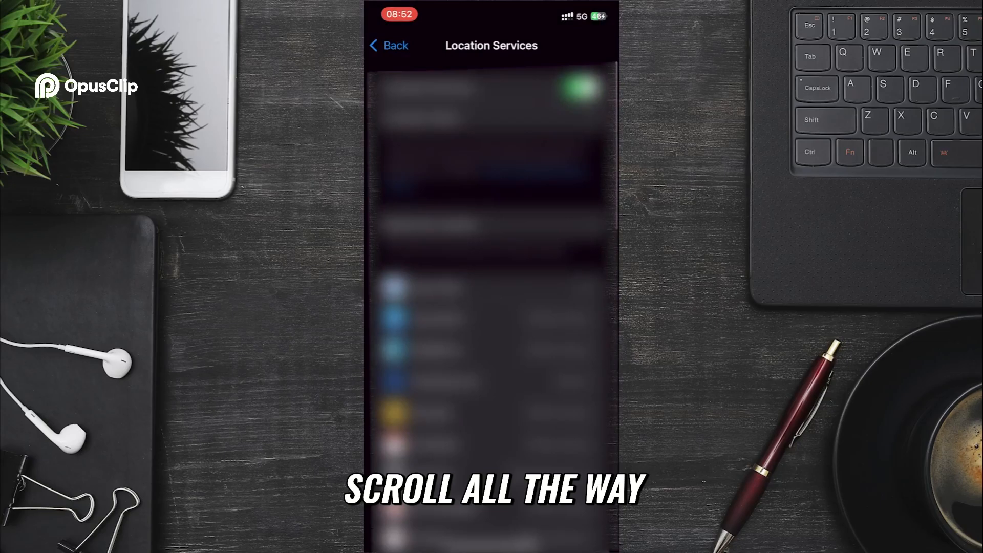
scroll("down", 3)
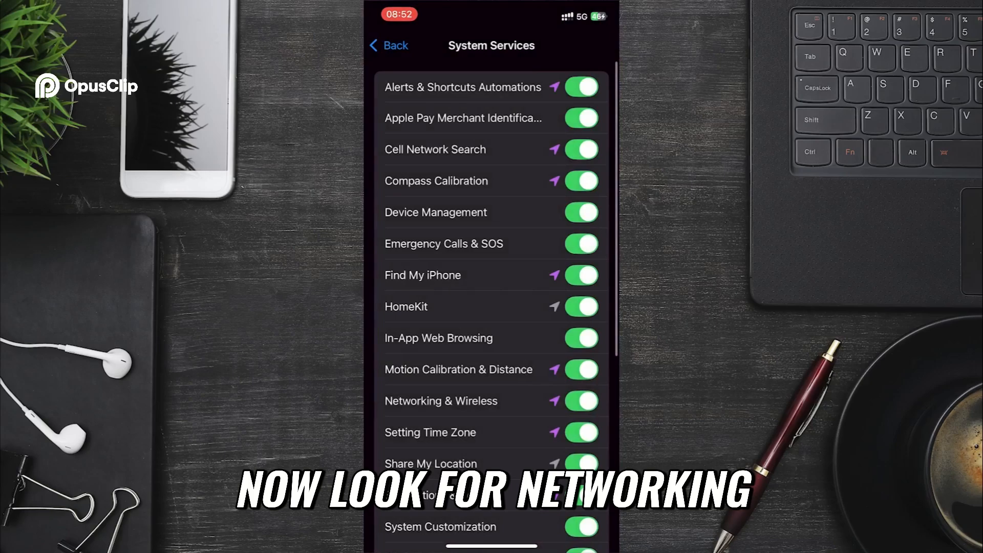
scroll("down", 3)
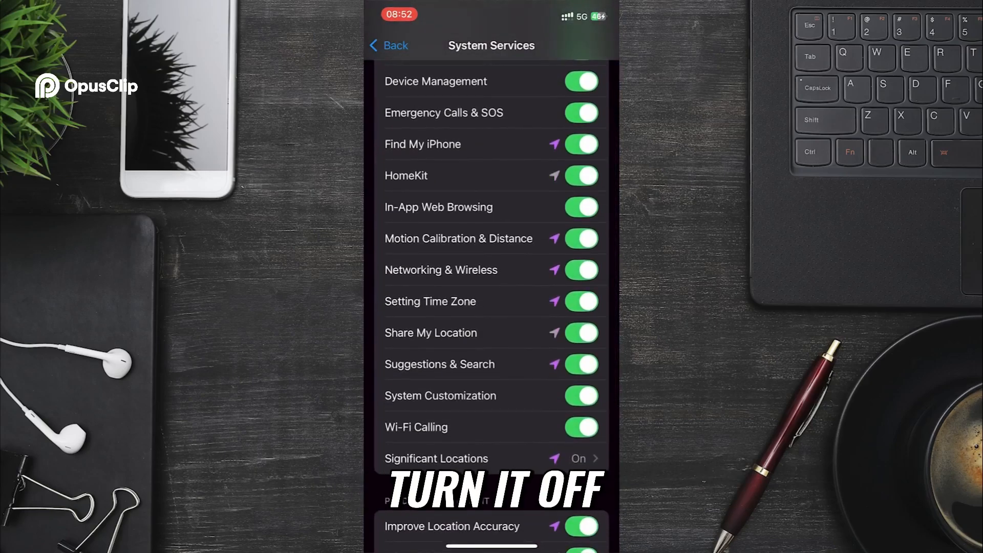
left_click(581, 269)
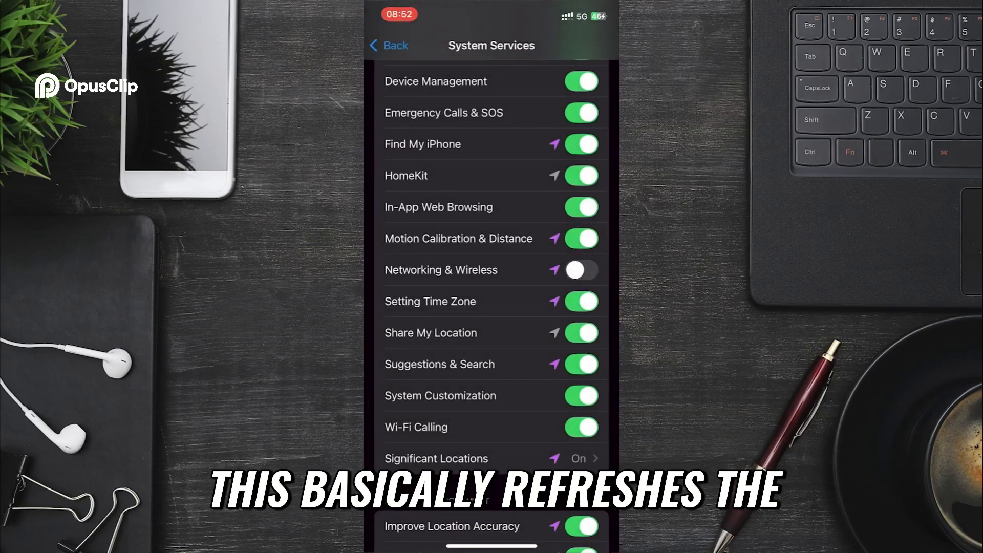
left_click(580, 269)
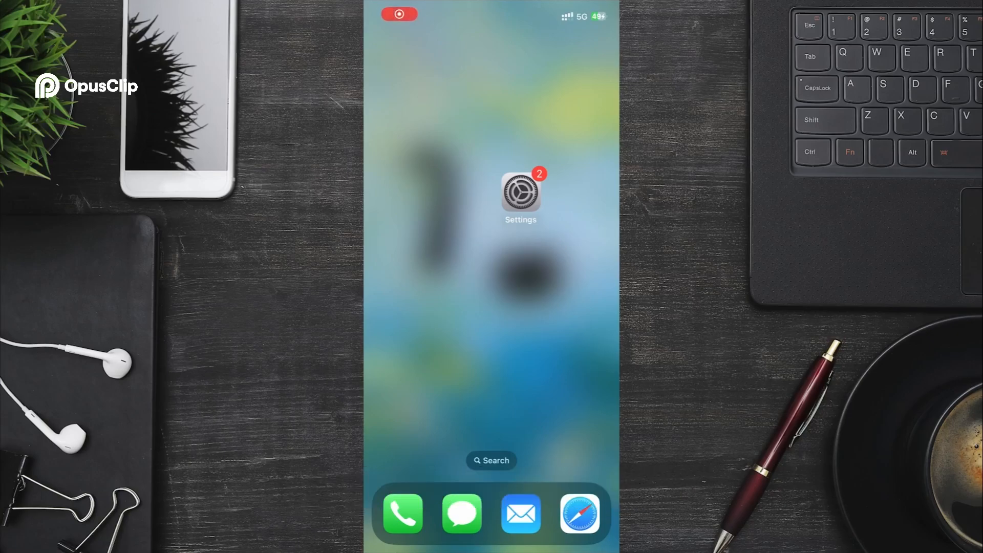
Choose Reset Network Settings under General > Transfer or Reset iPhone, reaching the passcode prompt
left_click(520, 192)
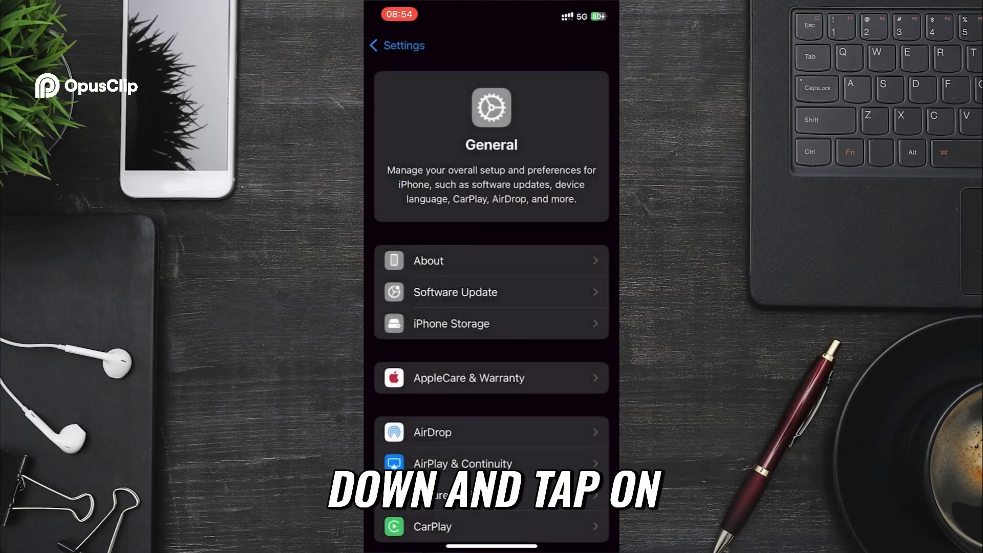
scroll("down", 3)
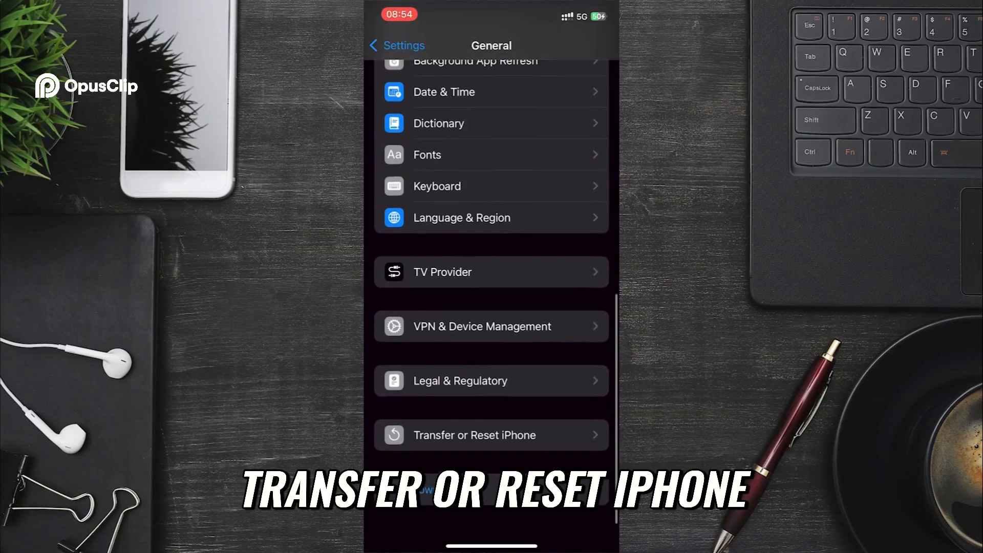
left_click(490, 435)
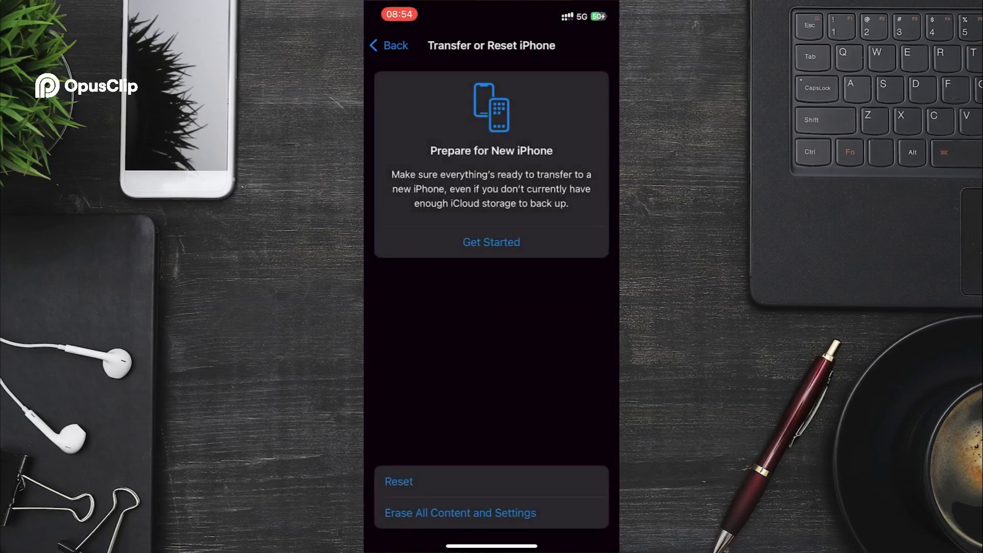
left_click(398, 481)
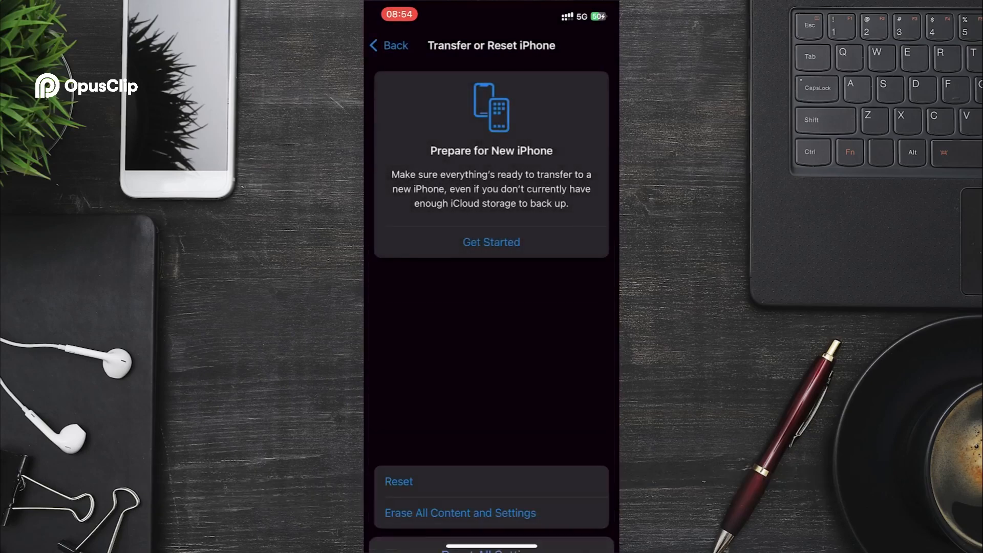
left_click(460, 513)
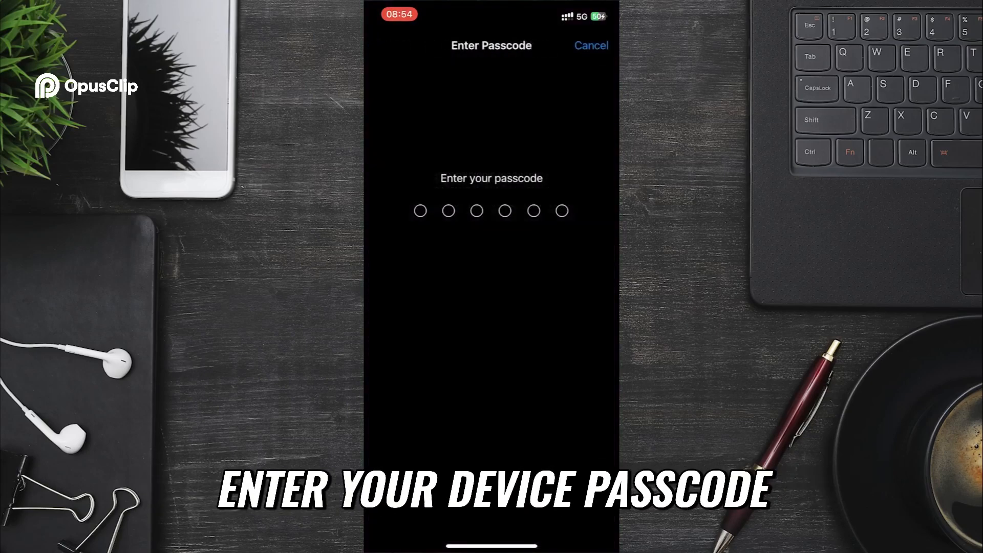